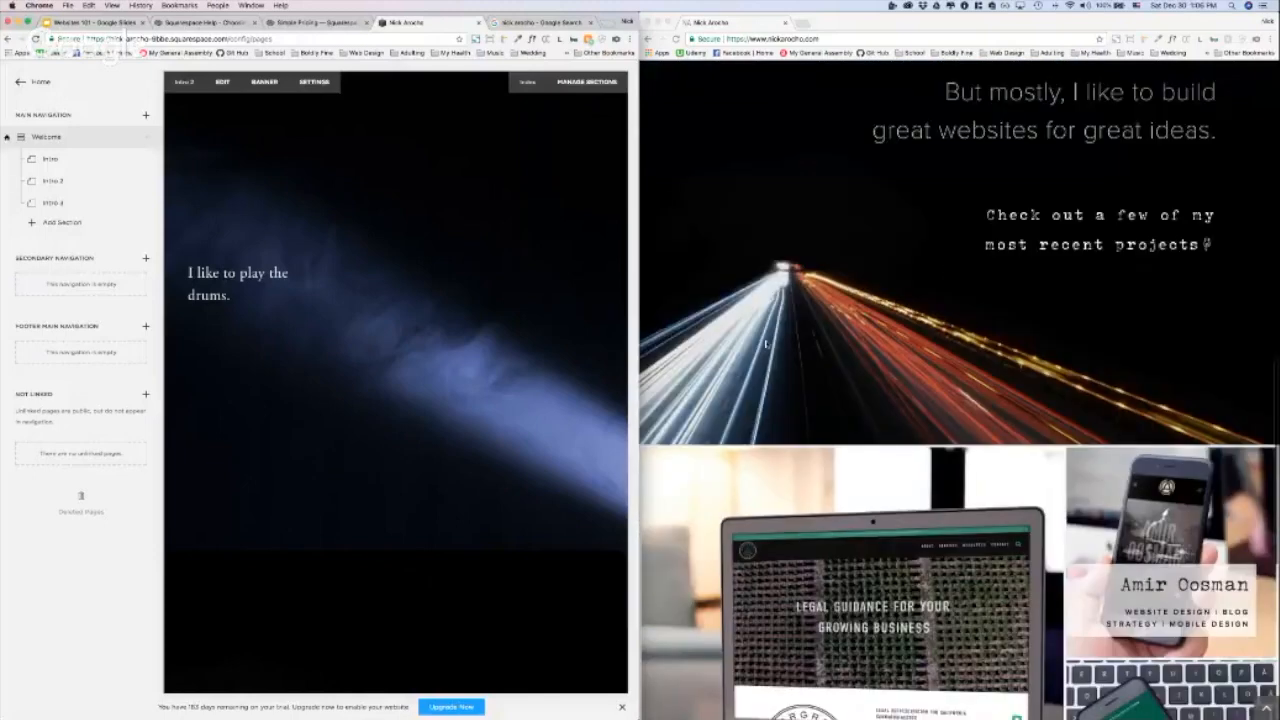
# Scroll down the Pages panel through the Welcome index sections
pyautogui.scroll(-3)
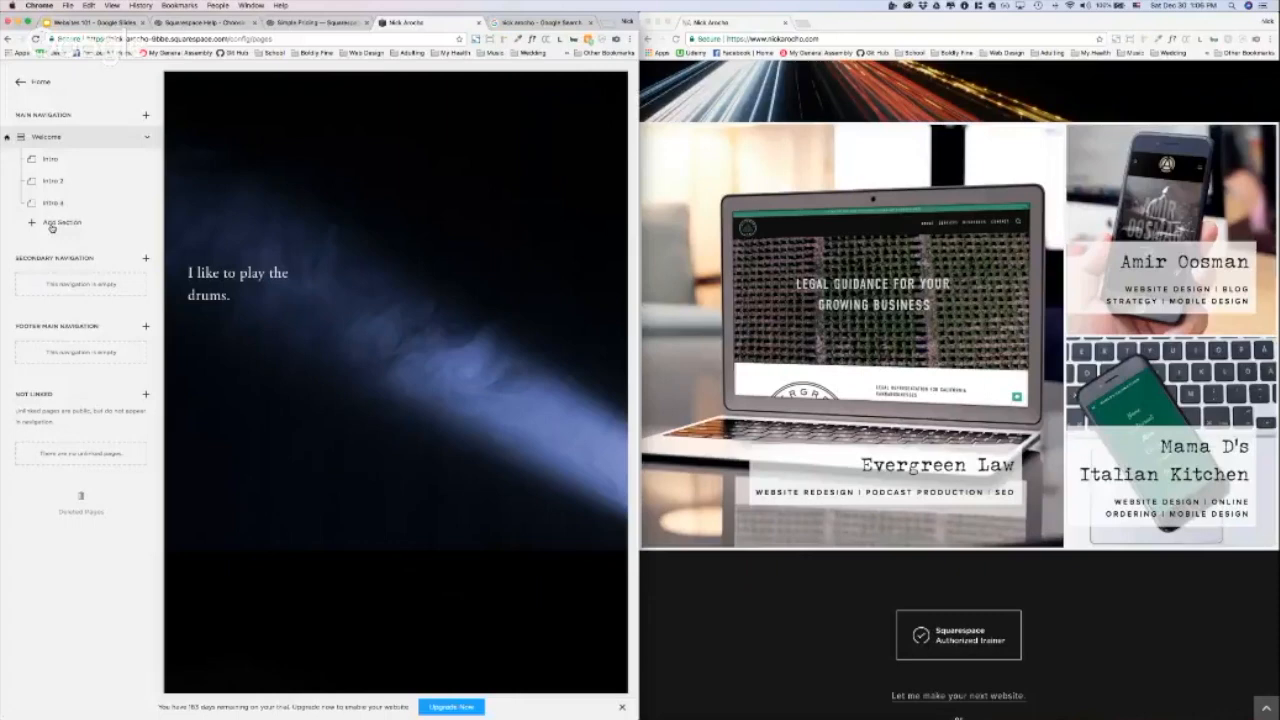
pyautogui.moveTo(87, 224)
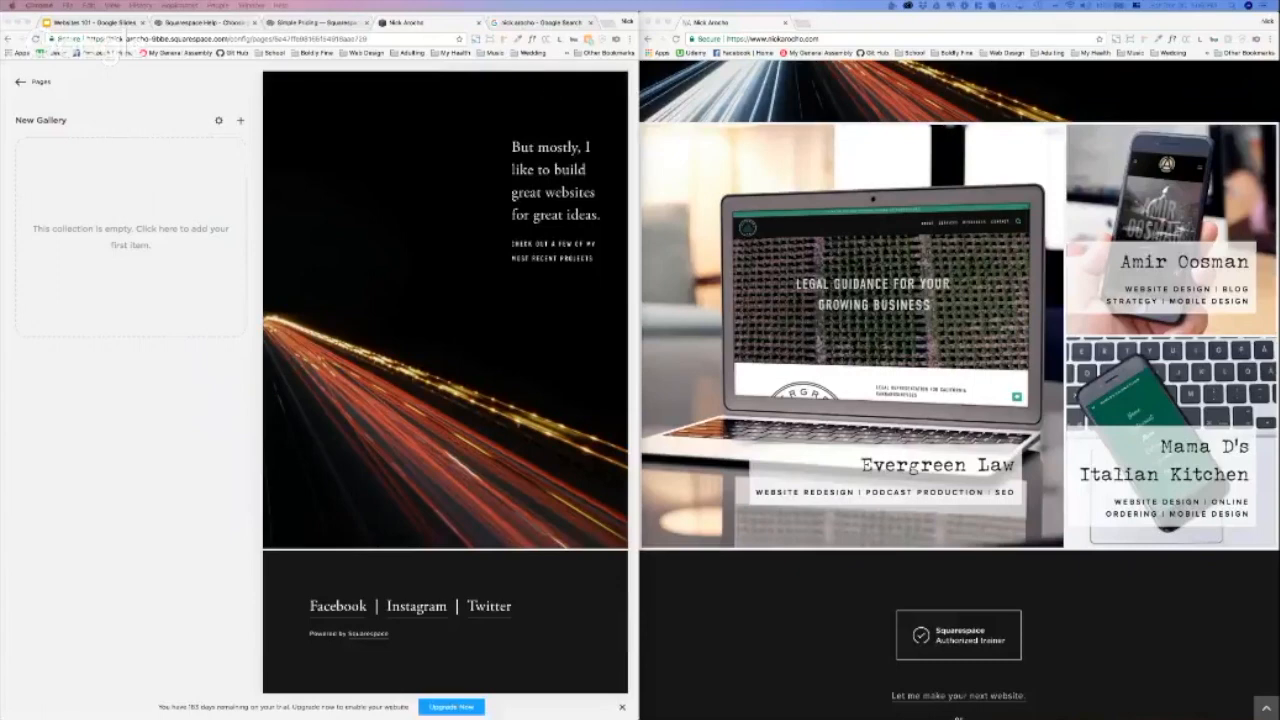
pyautogui.moveTo(112, 197)
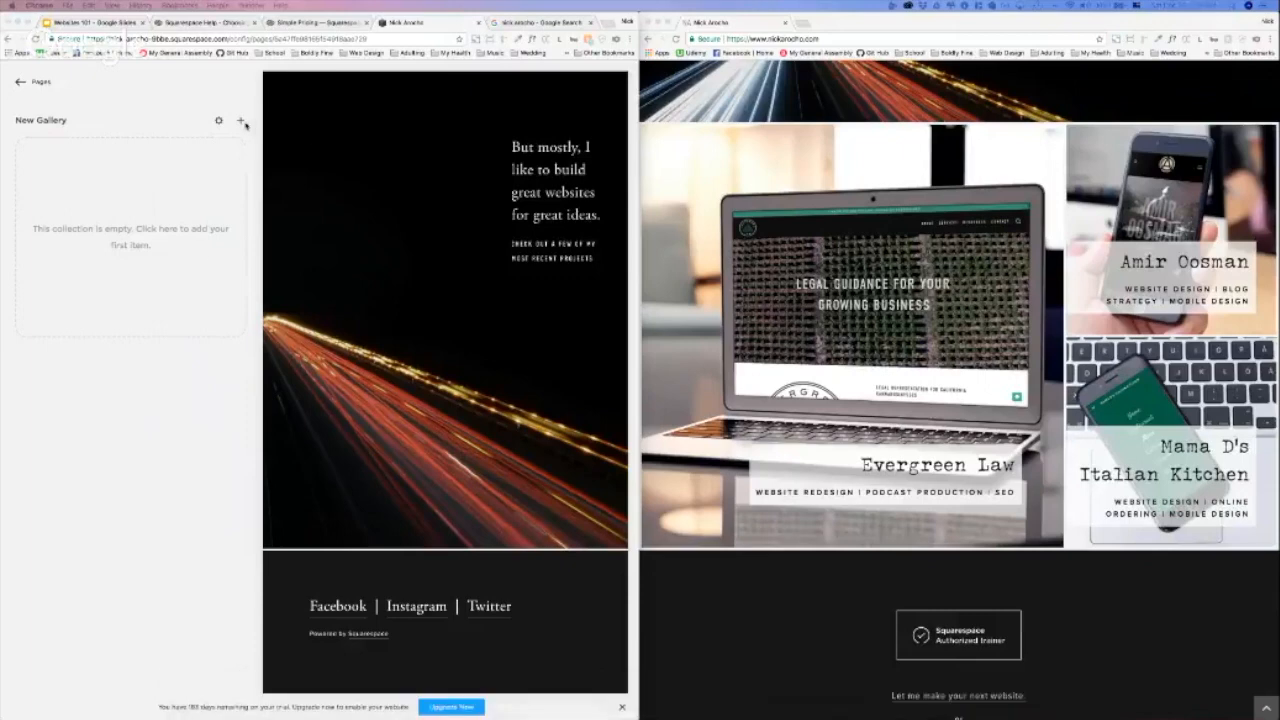
pyautogui.click(240, 121)
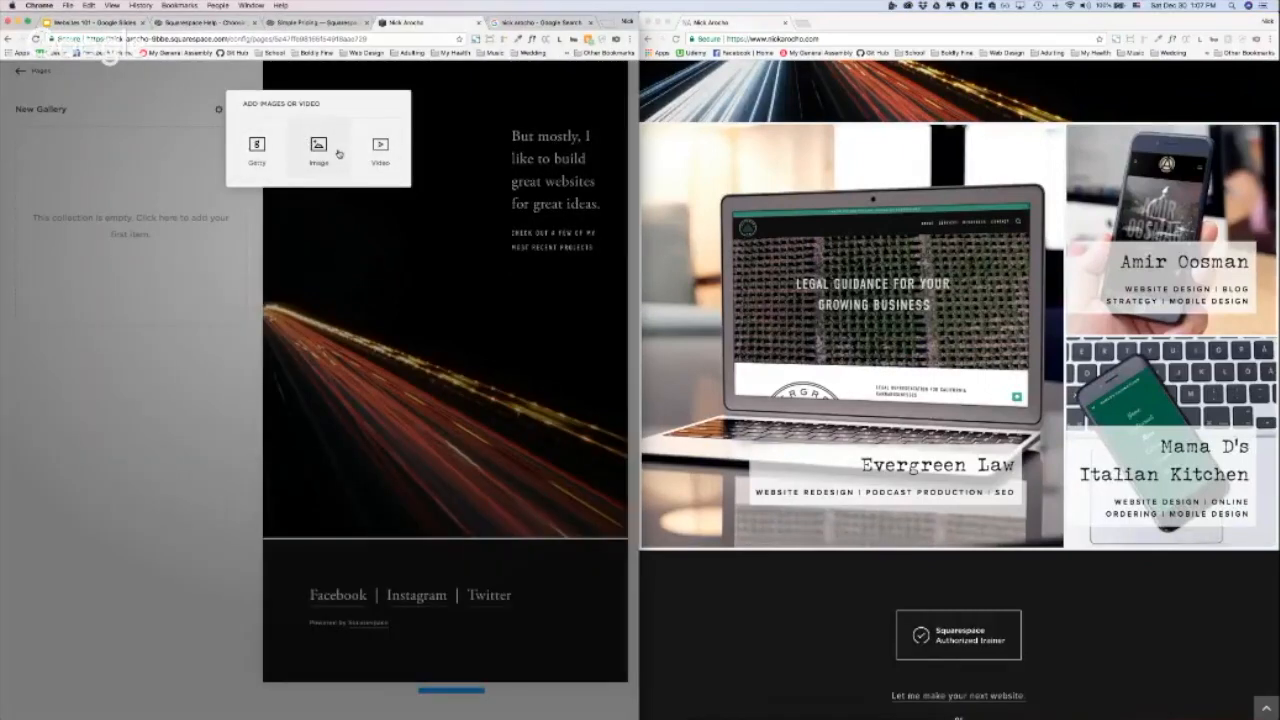
pyautogui.click(317, 144)
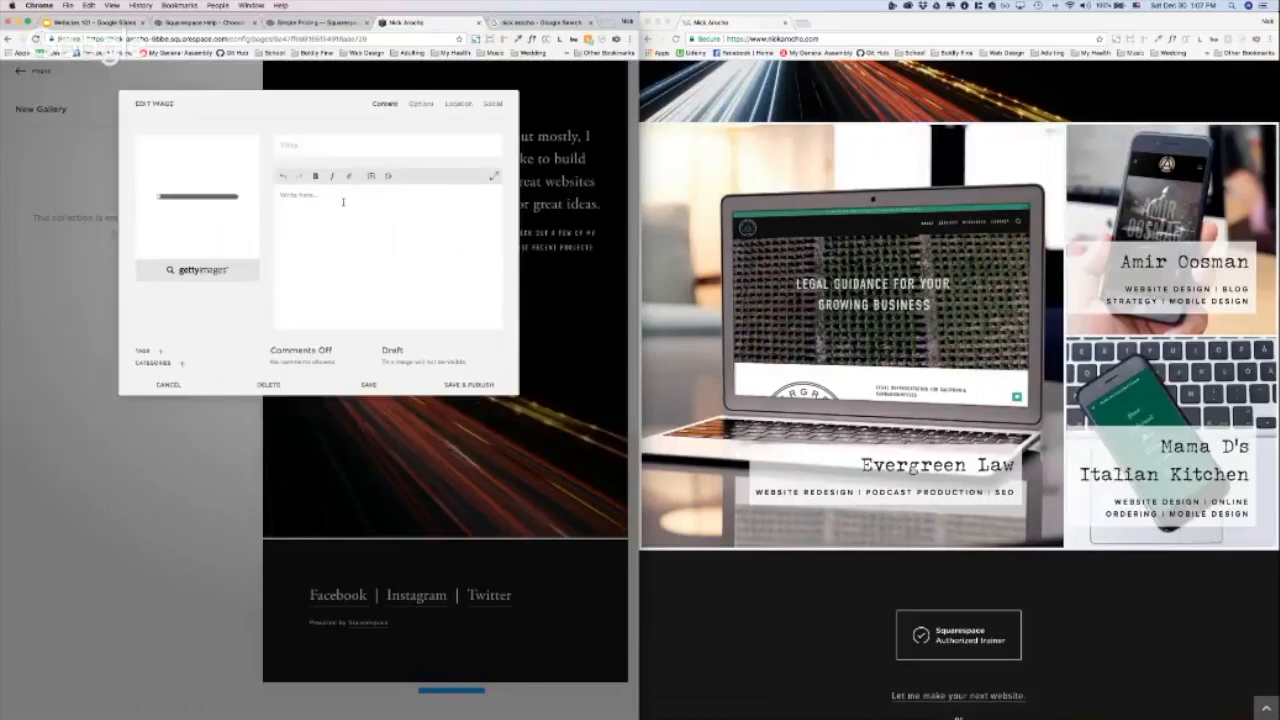
pyautogui.click(168, 384)
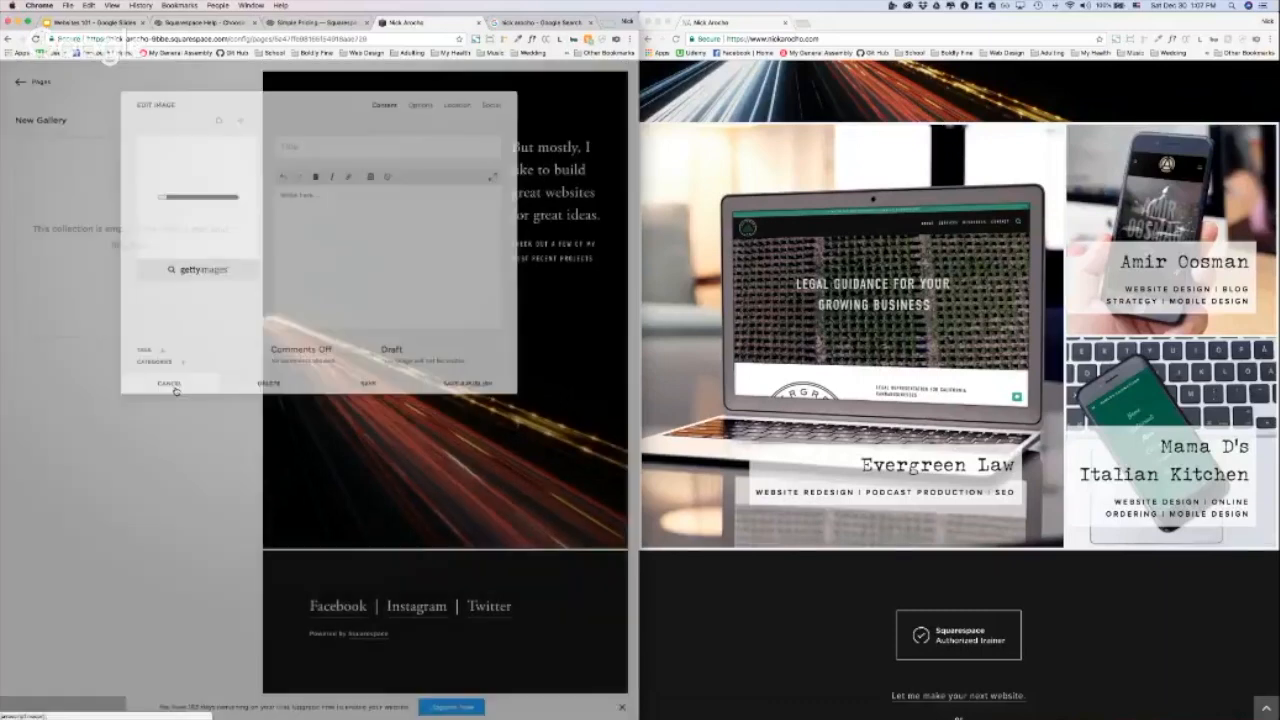
pyautogui.click(169, 383)
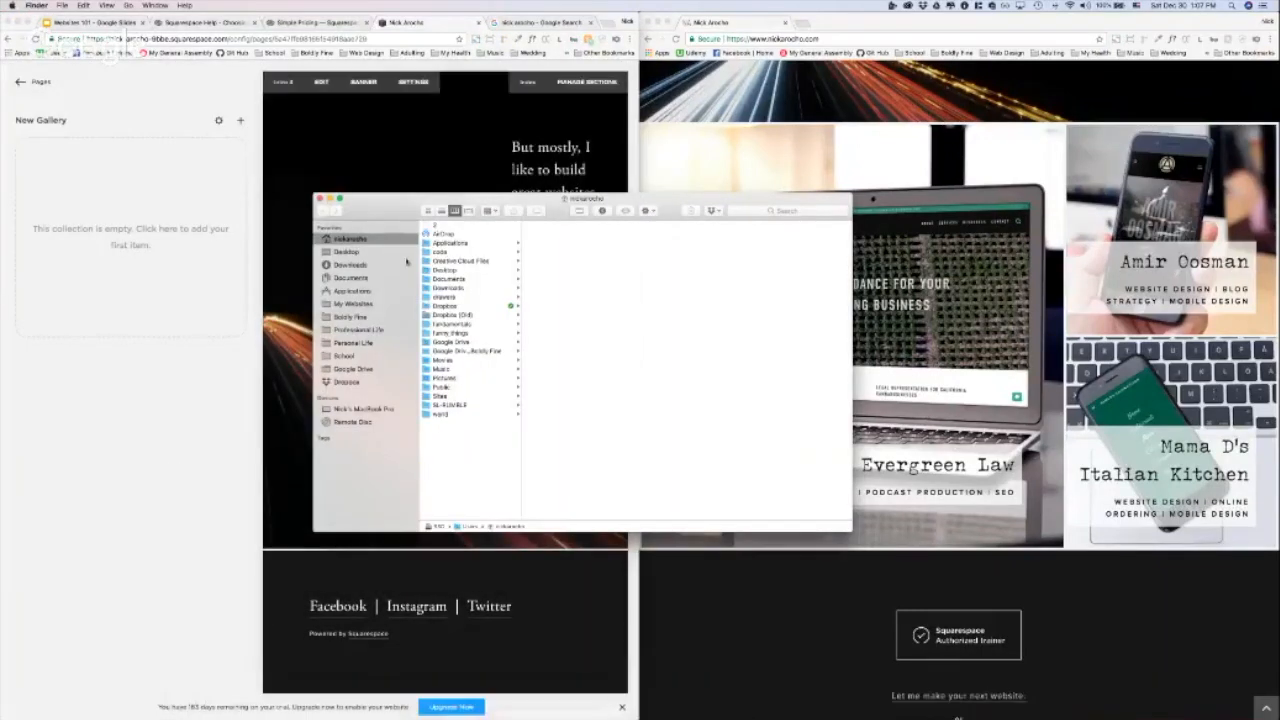
# Drag portfolio-1 to portfolio-3 from Desktop > Websites 101 Presentation > Site Build into New Gallery
pyautogui.click(347, 251)
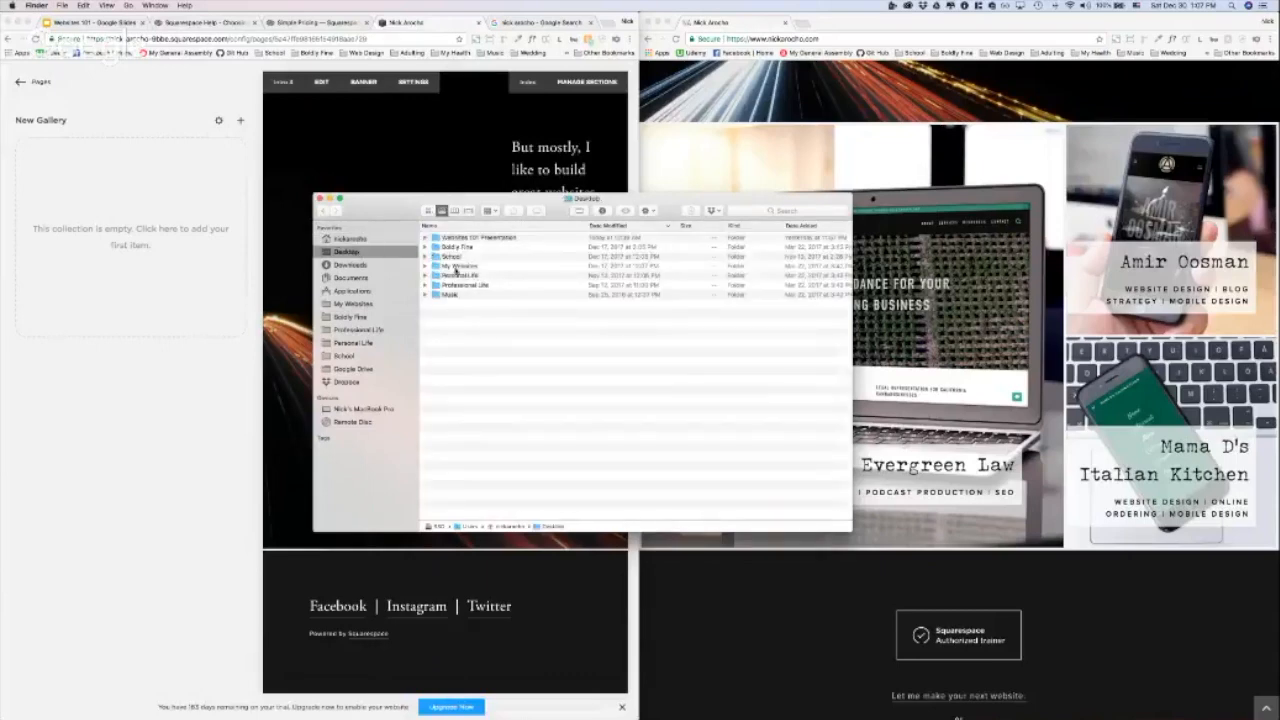
pyautogui.doubleClick(479, 238)
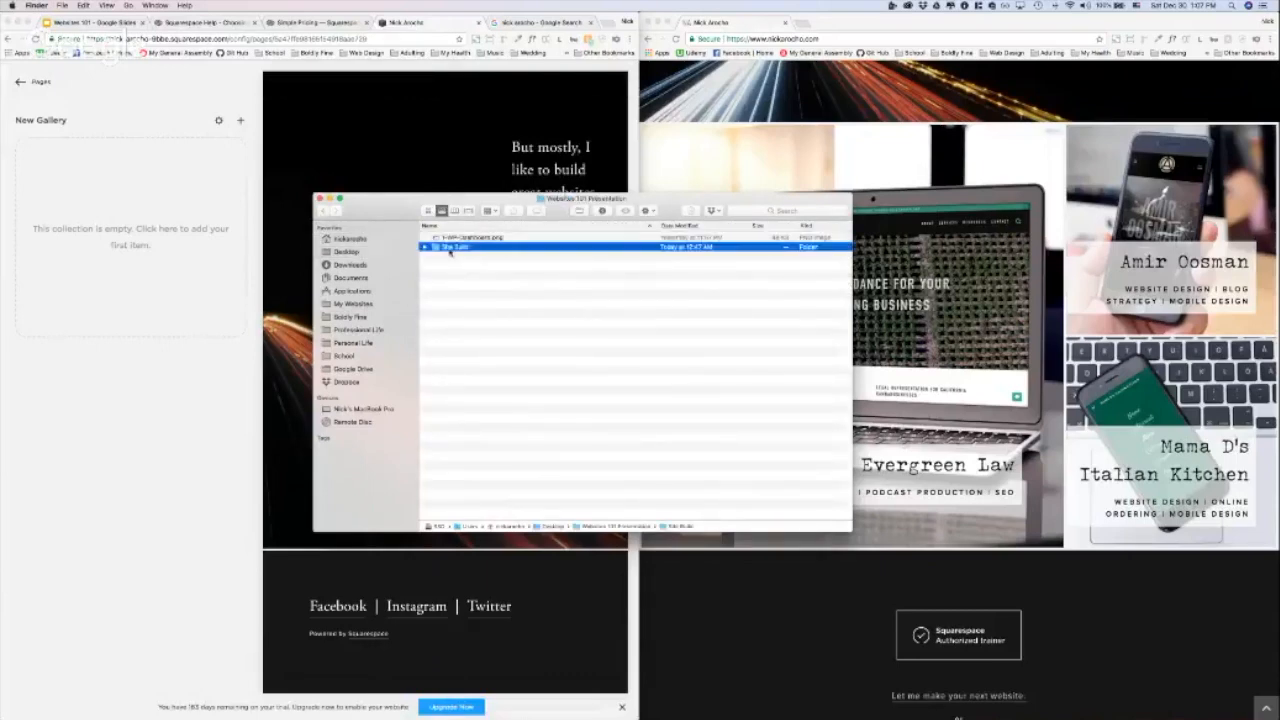
pyautogui.doubleClick(450, 245)
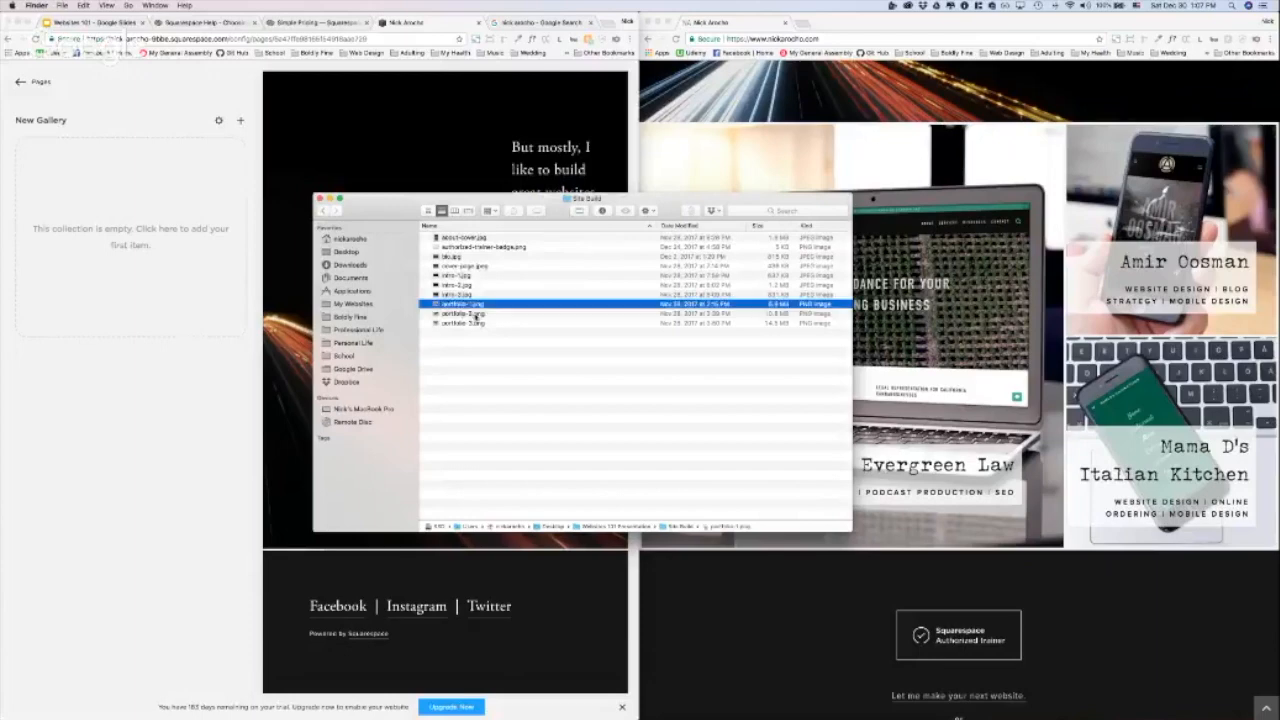
pyautogui.click(463, 322)
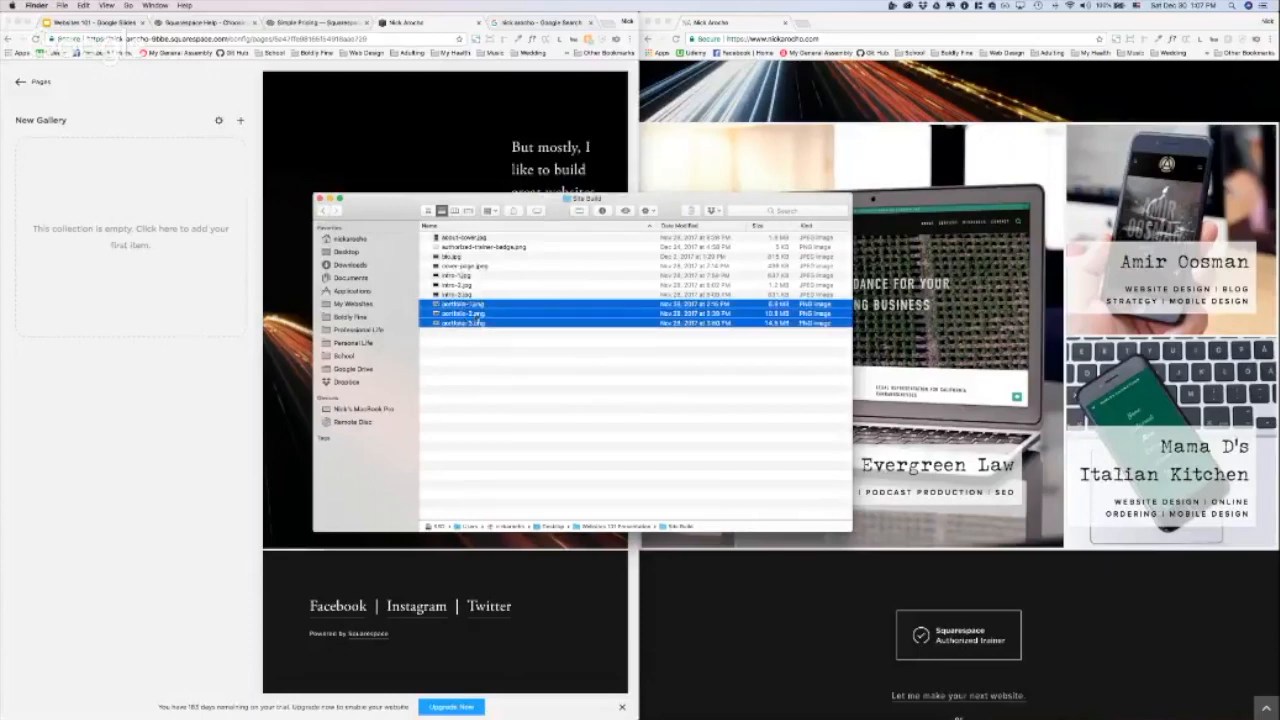
pyautogui.moveTo(463, 313); pyautogui.dragTo(155, 208)
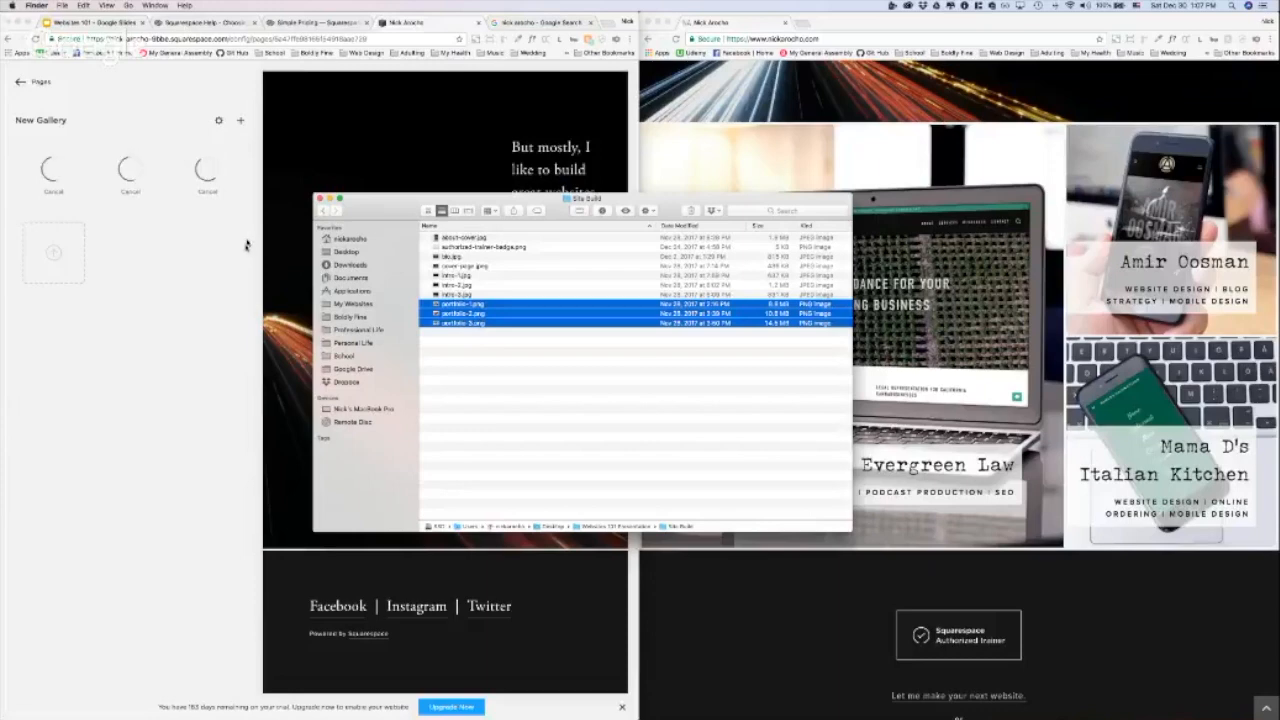
pyautogui.moveTo(228, 270)
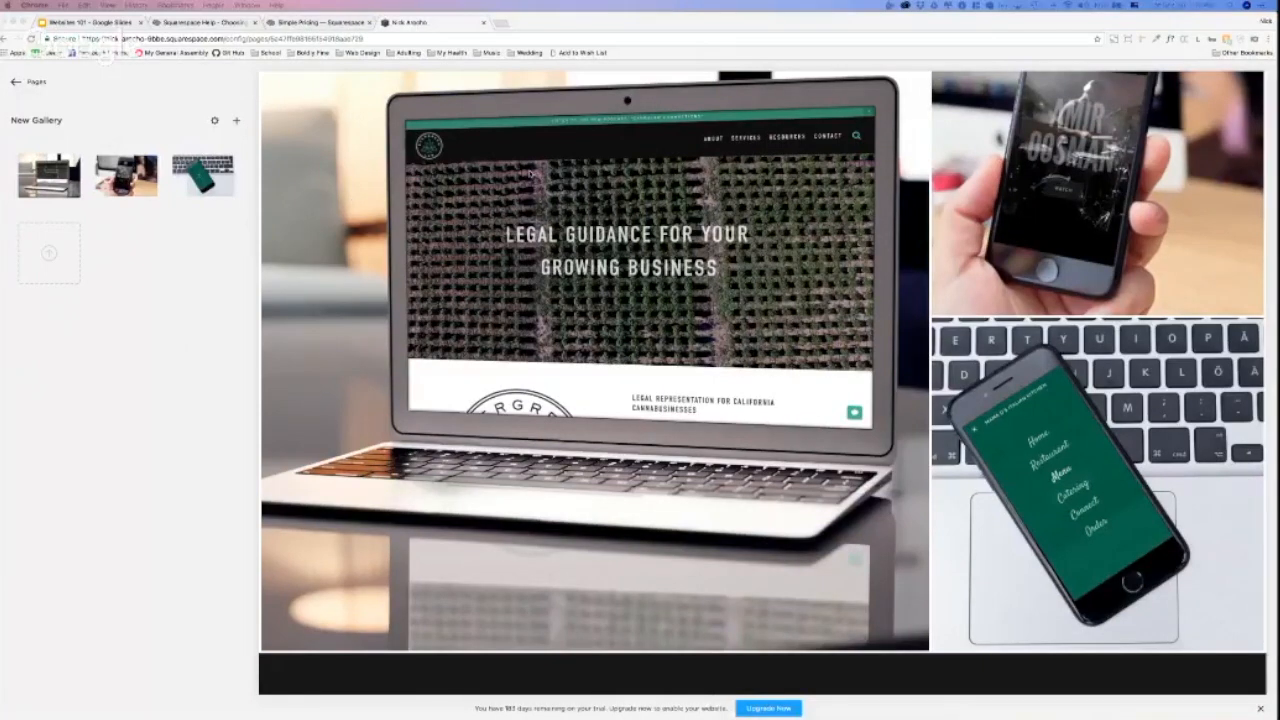
pyautogui.moveTo(683, 202)
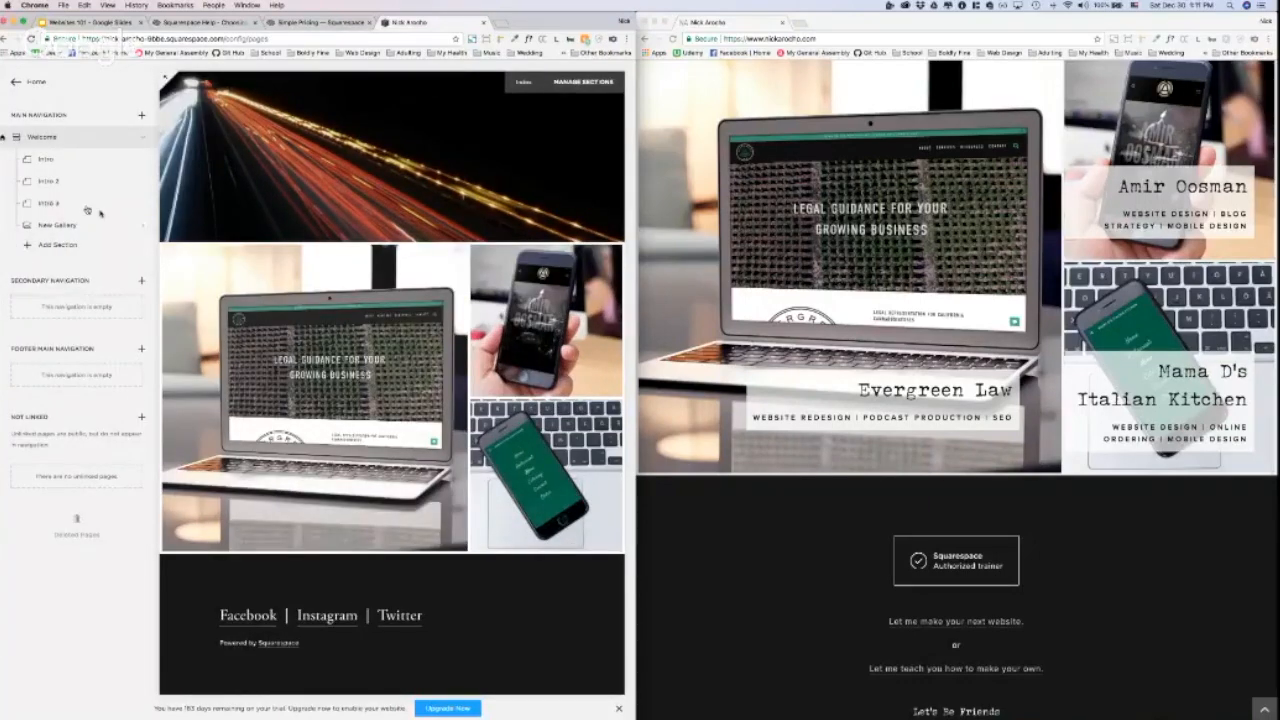
# Rename the New Gallery section in the Pages list to Portfolio
pyautogui.click(57, 224)
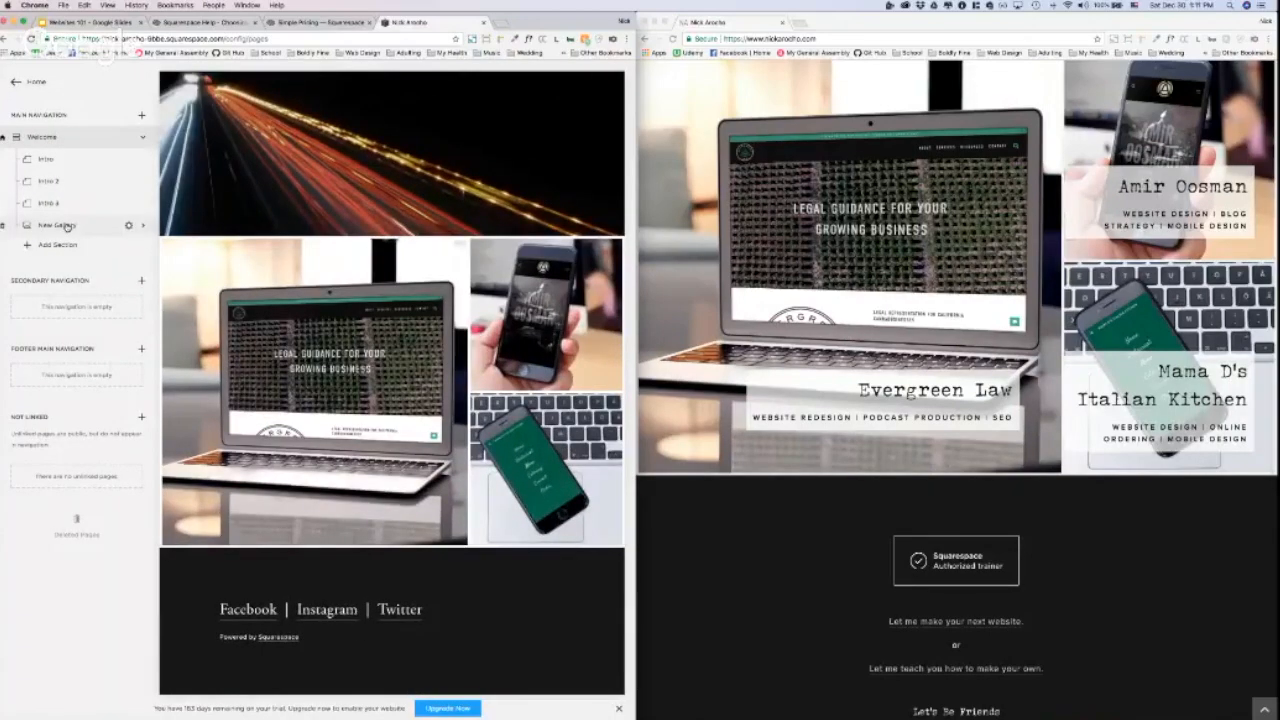
pyautogui.doubleClick(57, 225)
pyautogui.write('Portfolio')
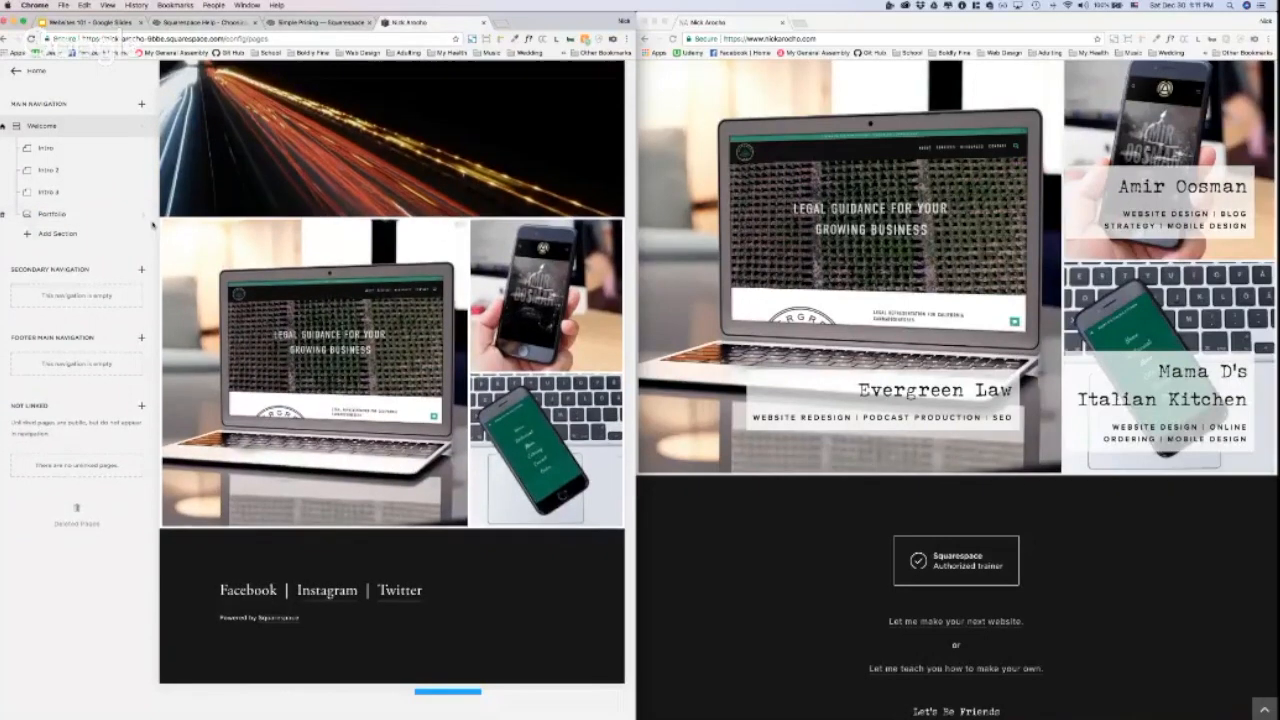
pyautogui.click(52, 214)
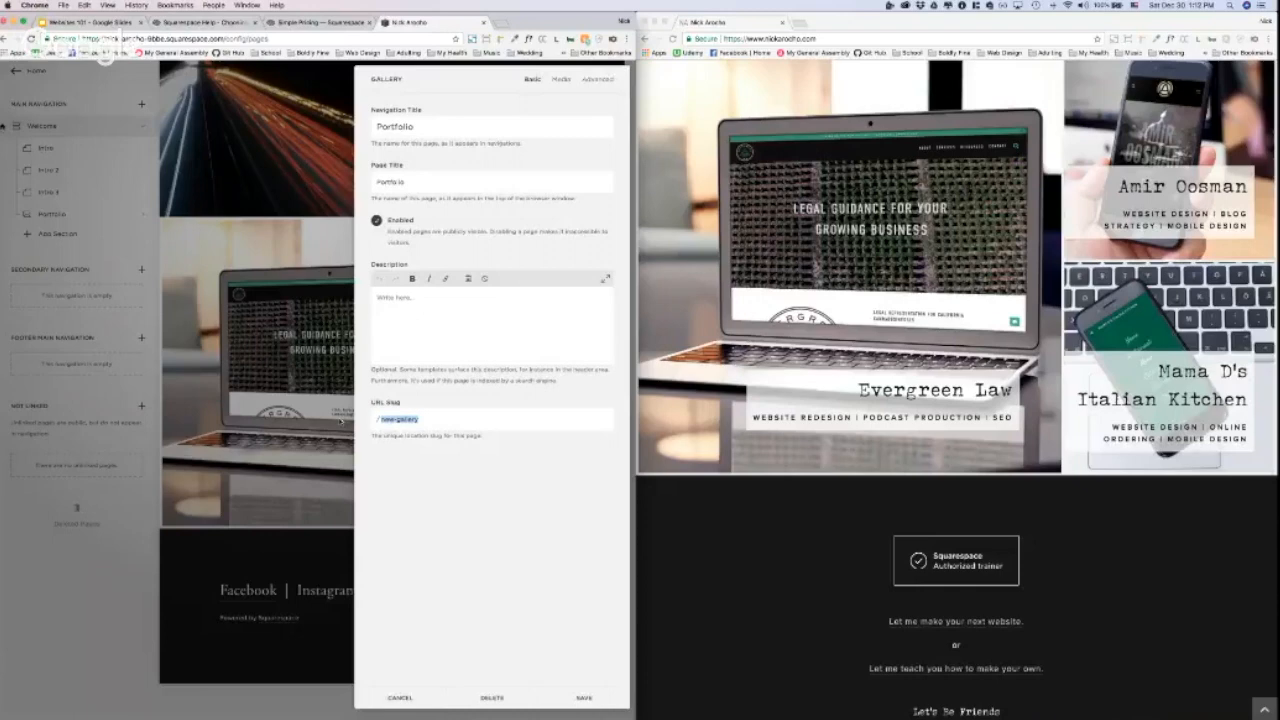
pyautogui.moveTo(798, 54)
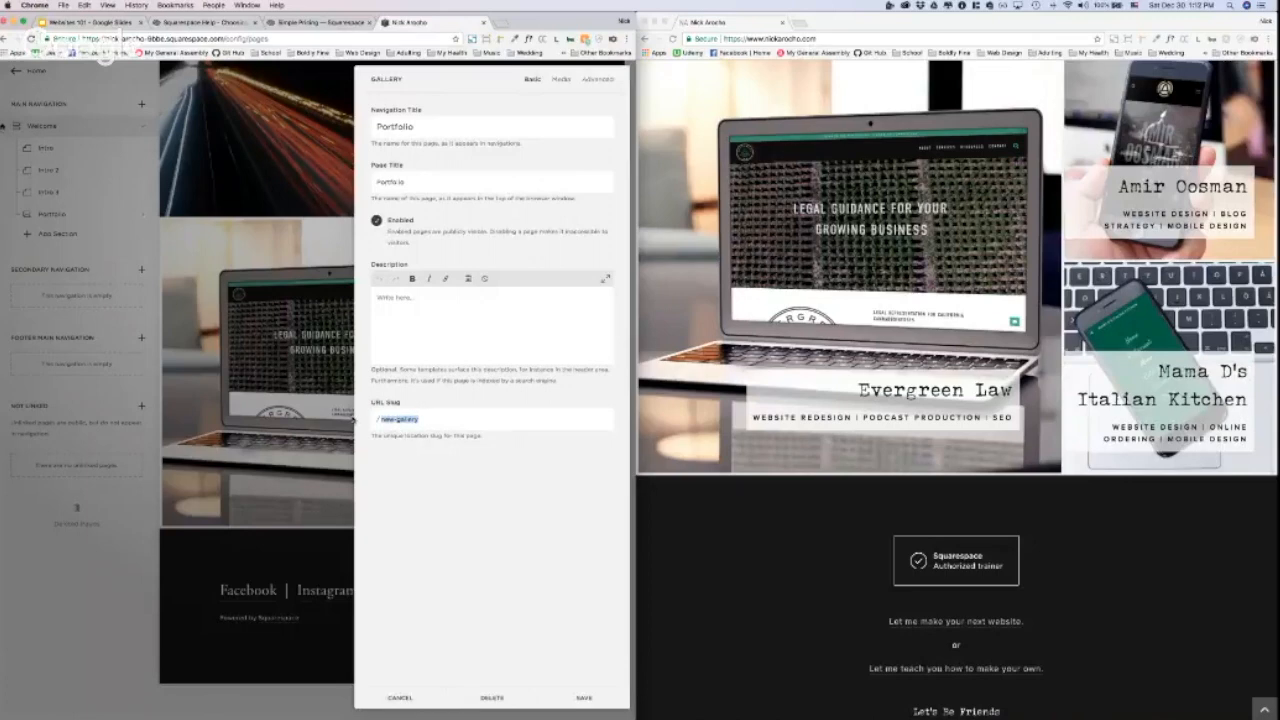
# Set the Portfolio gallery's URL slug to portfolio and save the page settings
pyautogui.write('portfolio')
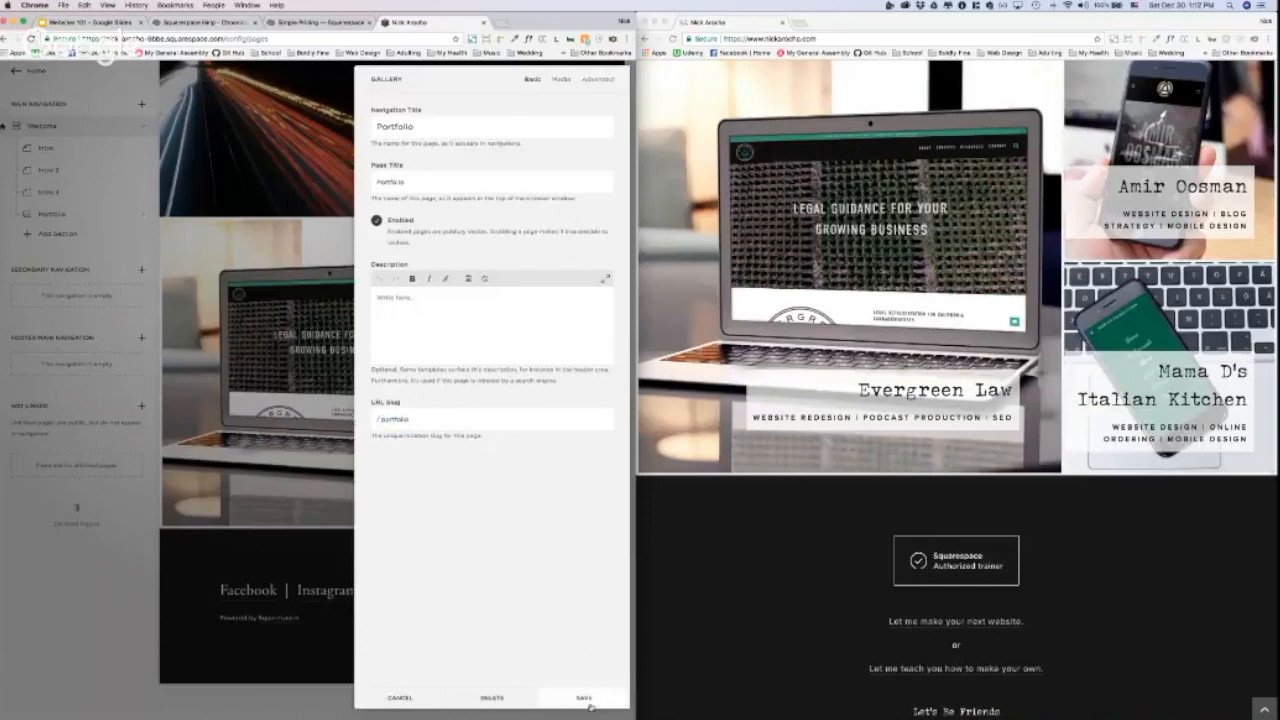
pyautogui.click(584, 697)
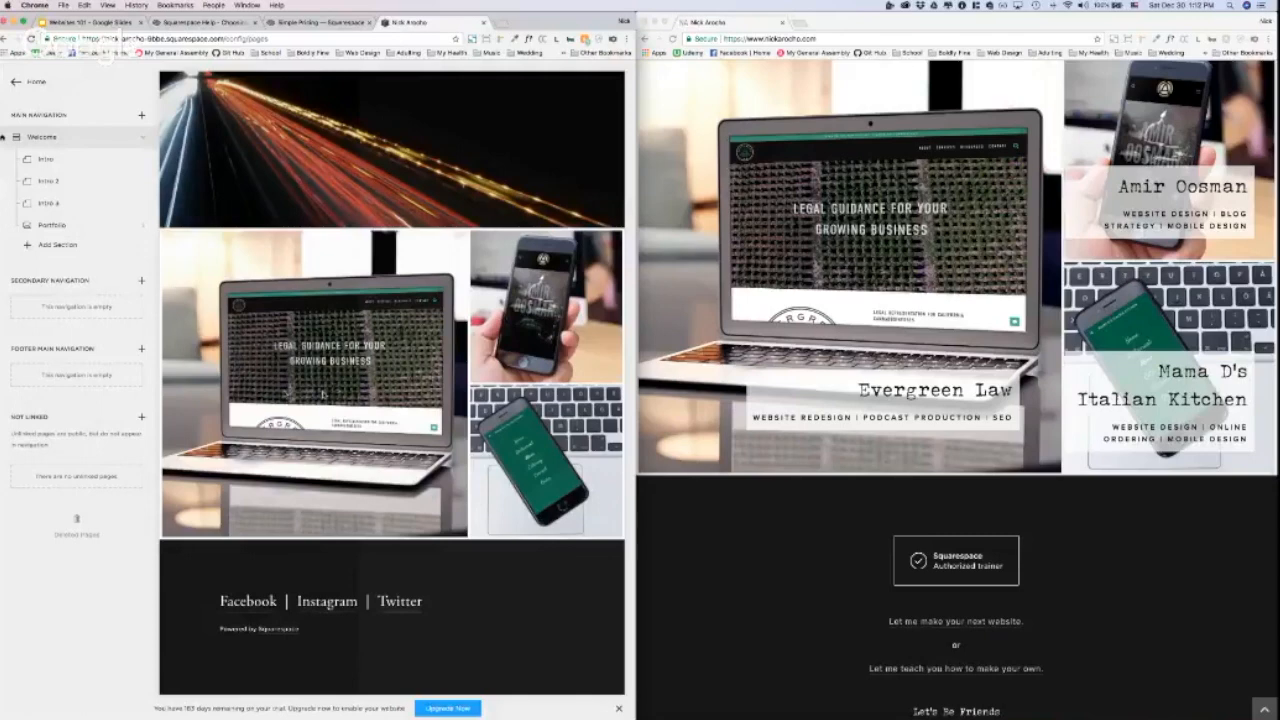
pyautogui.click(52, 224)
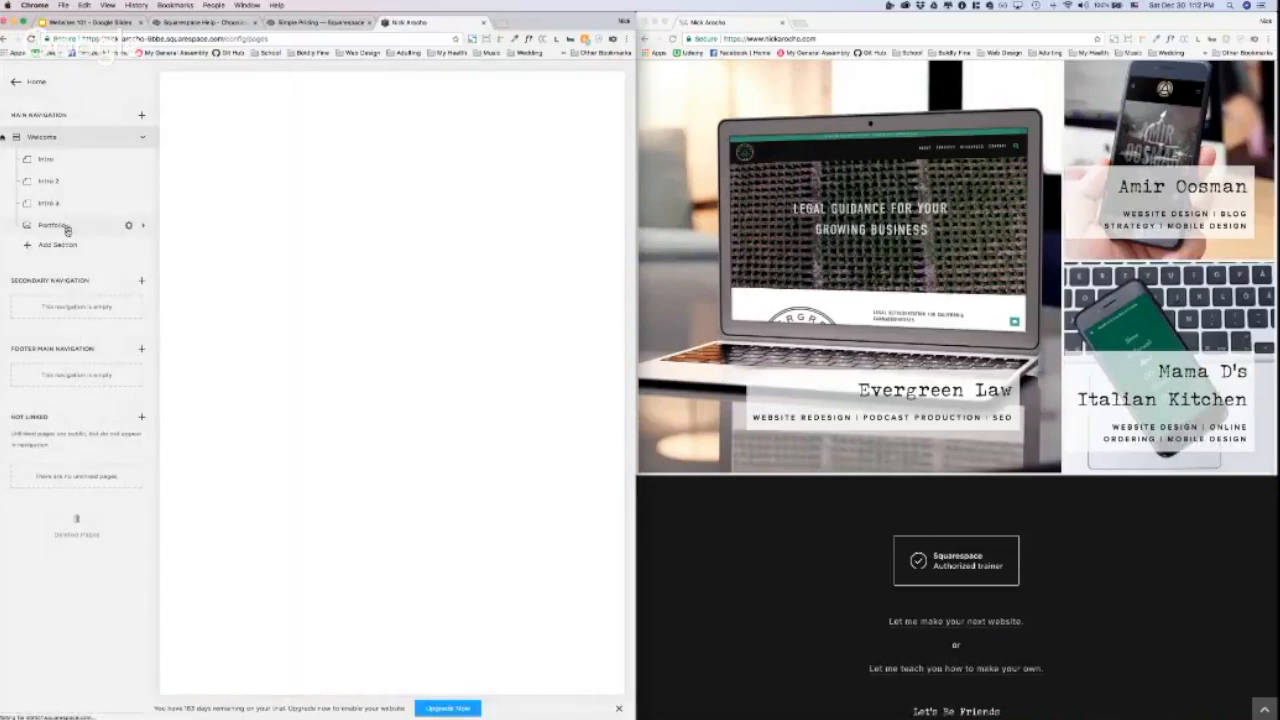
# Title the first gallery image Evergreen Law and clear its description
pyautogui.click(53, 225)
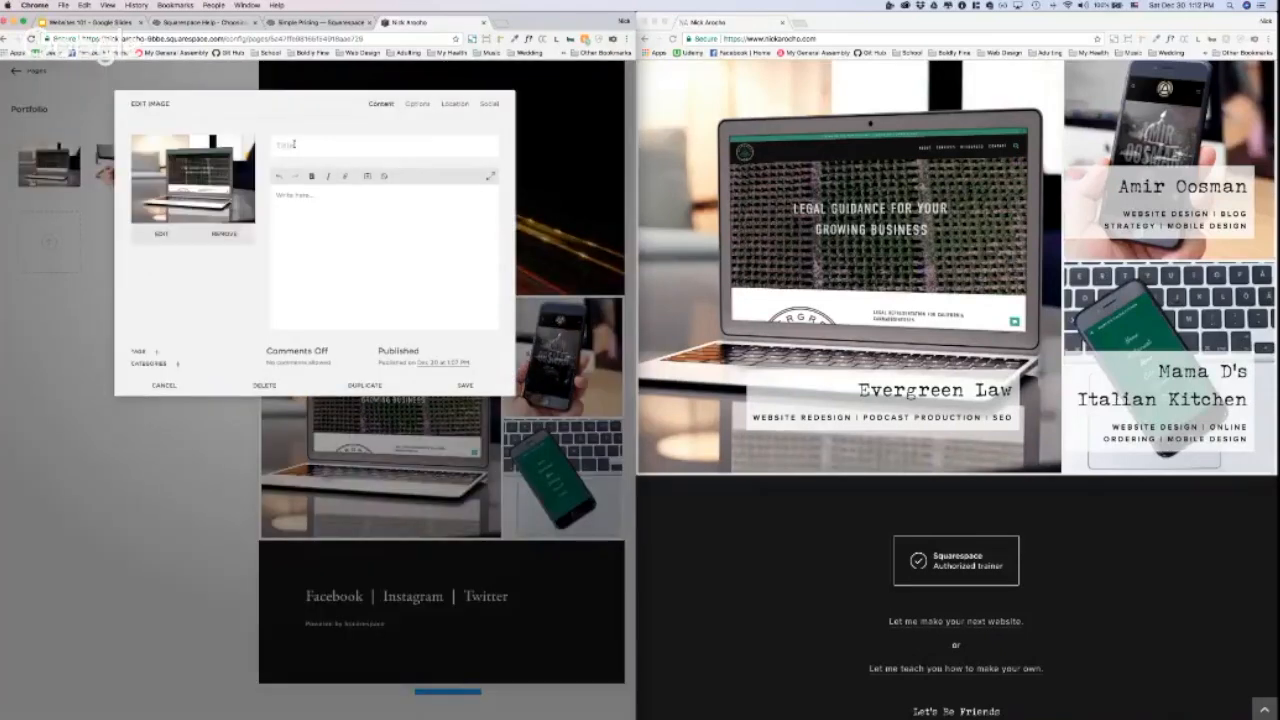
pyautogui.write('Evergreen Law')
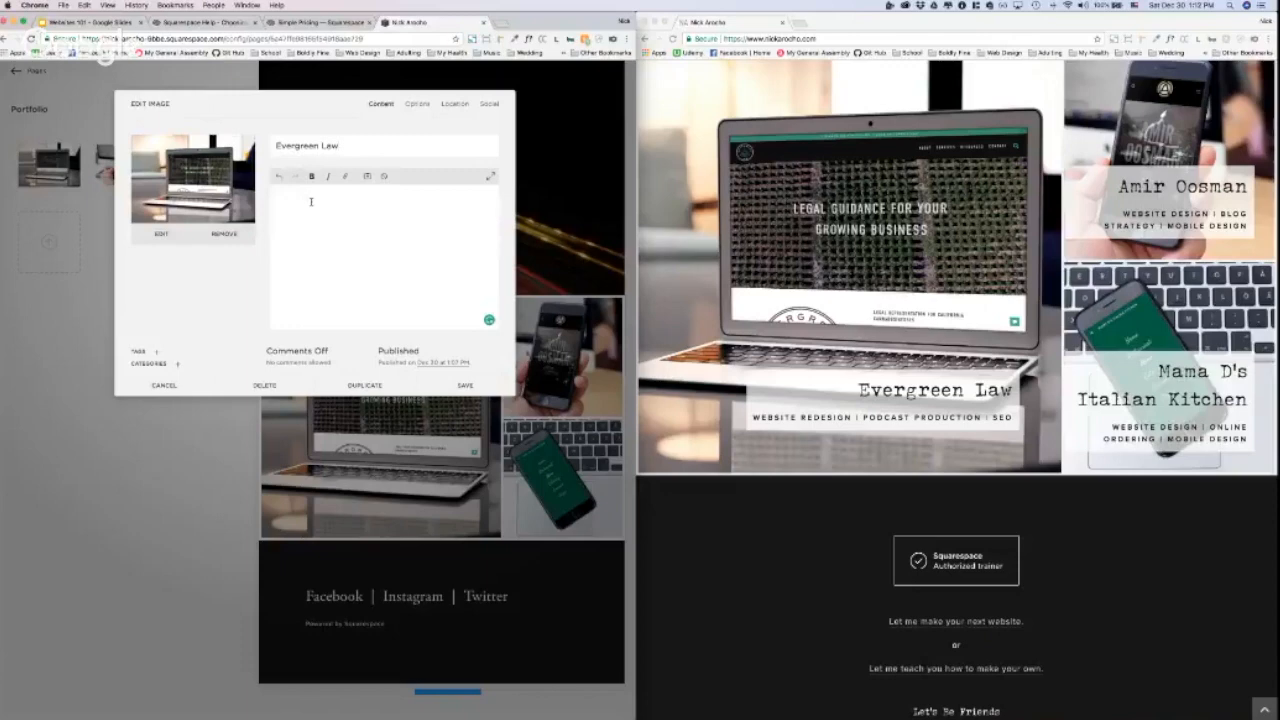
pyautogui.write('Website')
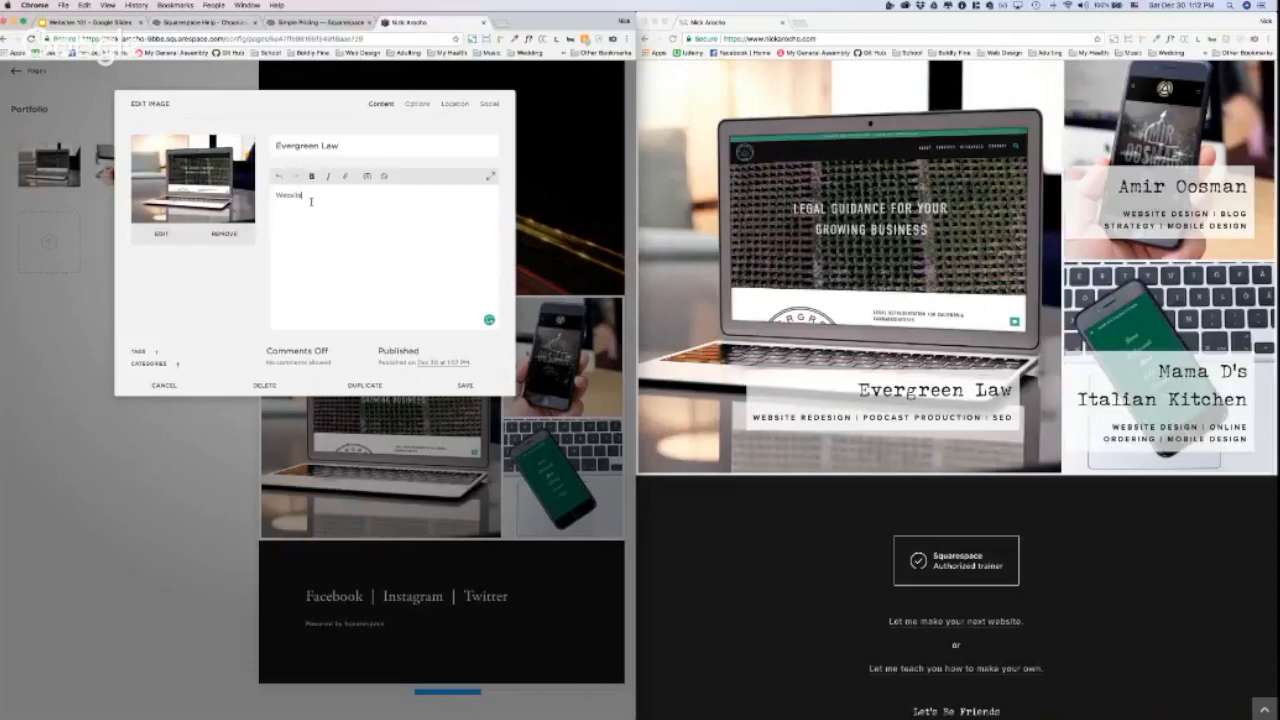
pyautogui.press('backspace')
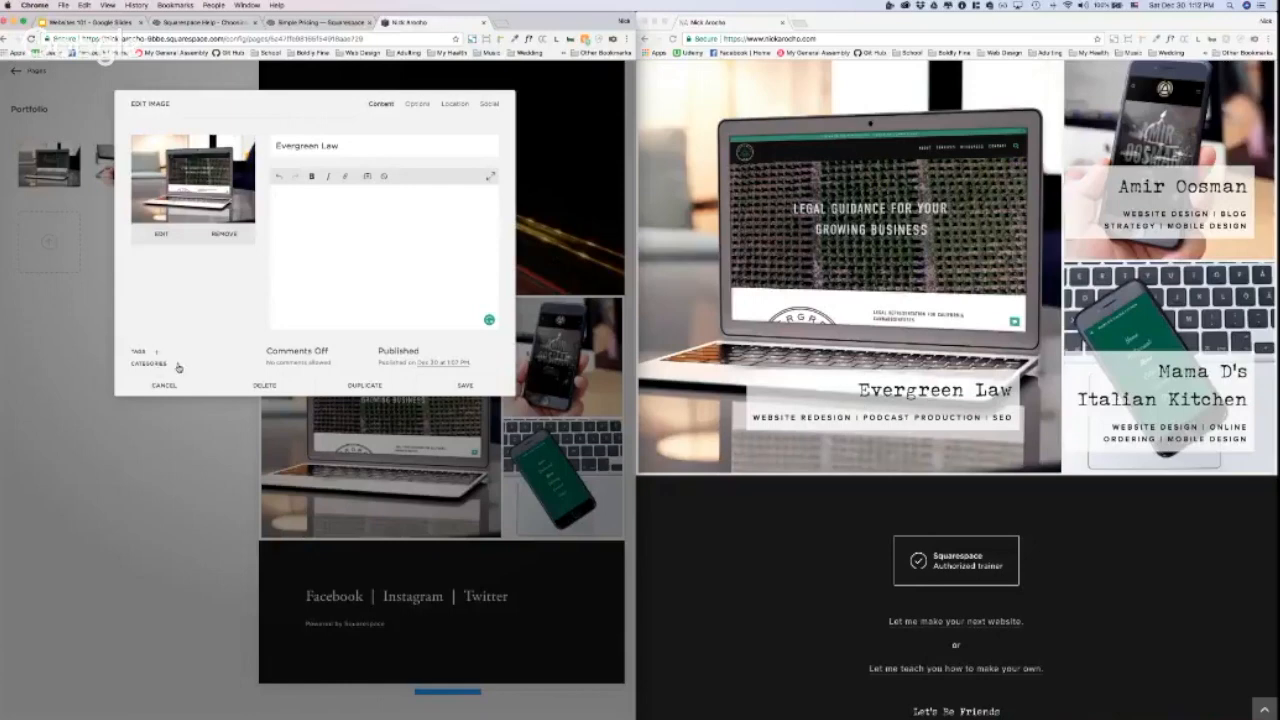
# Create categories Website Redesign, Podcast Production and SEO on Evergreen Law, then save
pyautogui.click(178, 365)
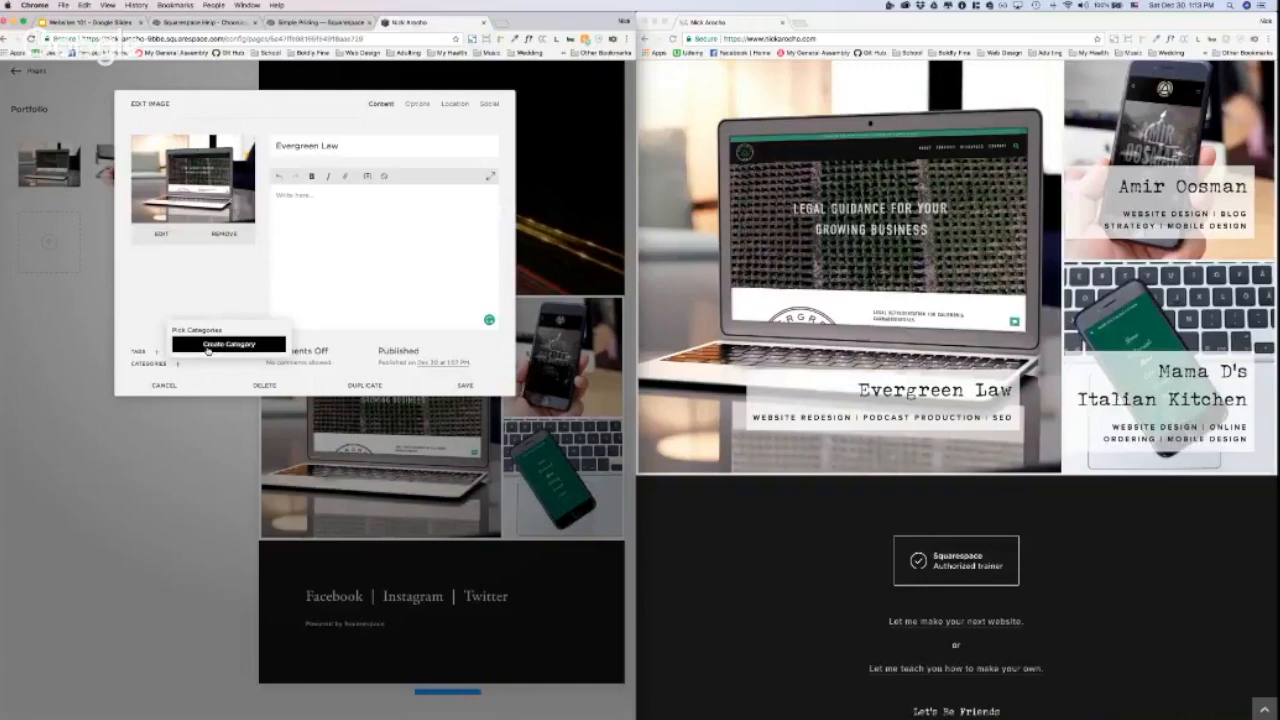
pyautogui.click(227, 343)
pyautogui.write('Website Redesign')
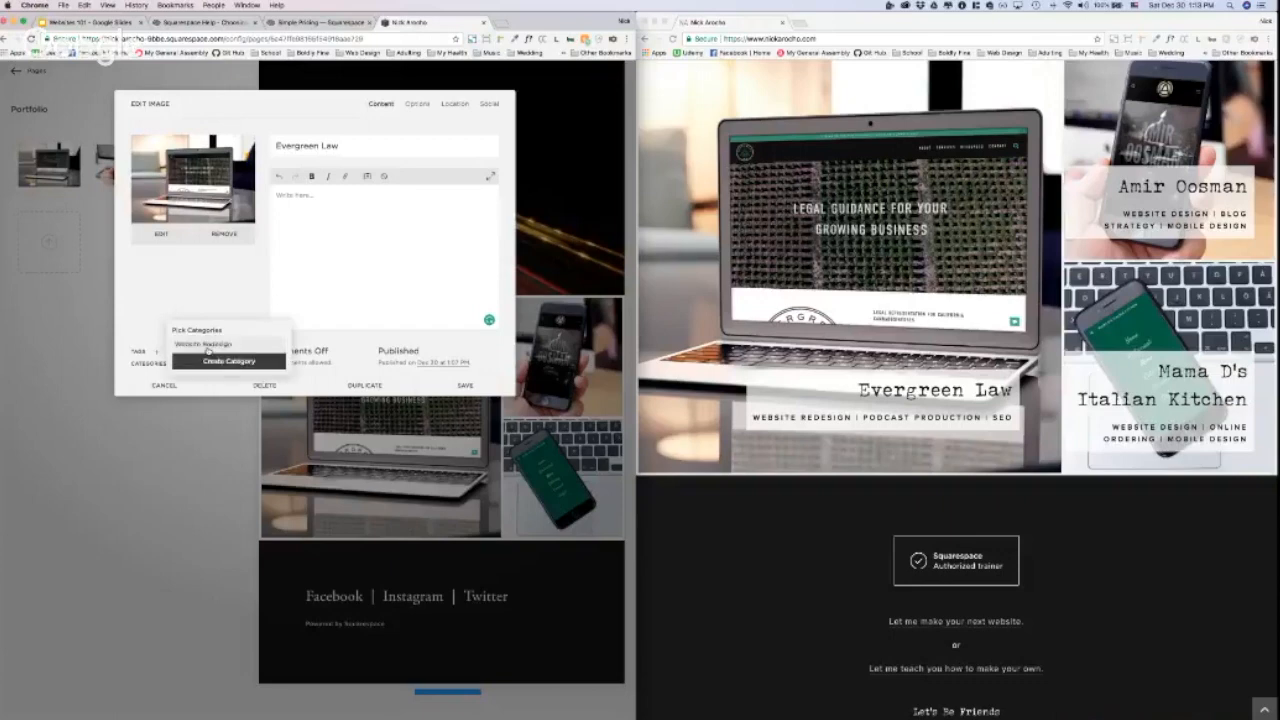
pyautogui.click(227, 361)
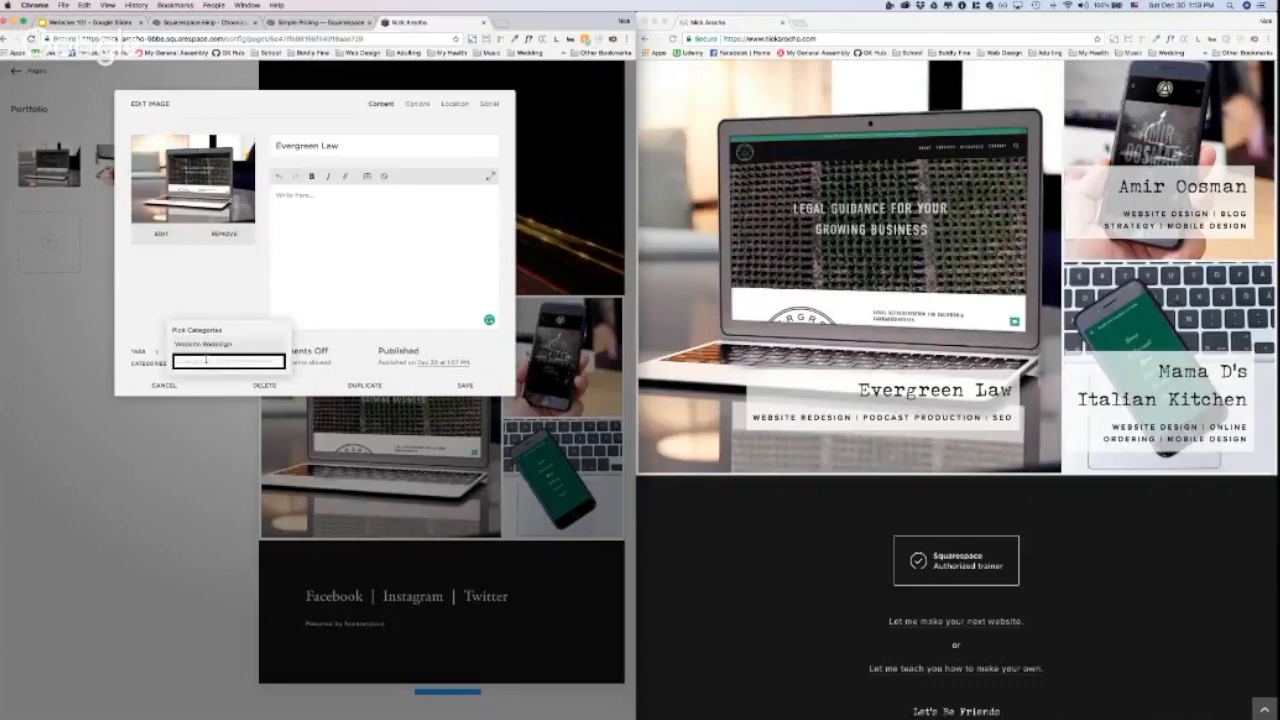
pyautogui.write('Podc')
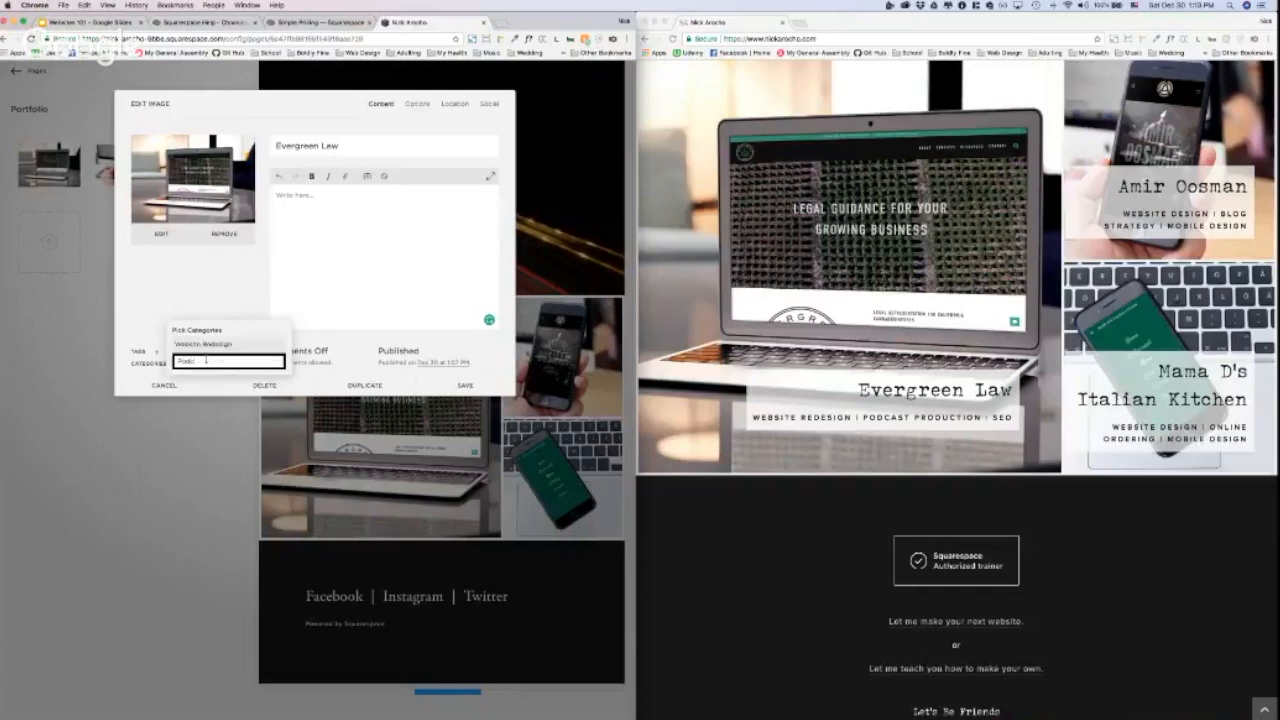
pyautogui.write('Podcast Production')
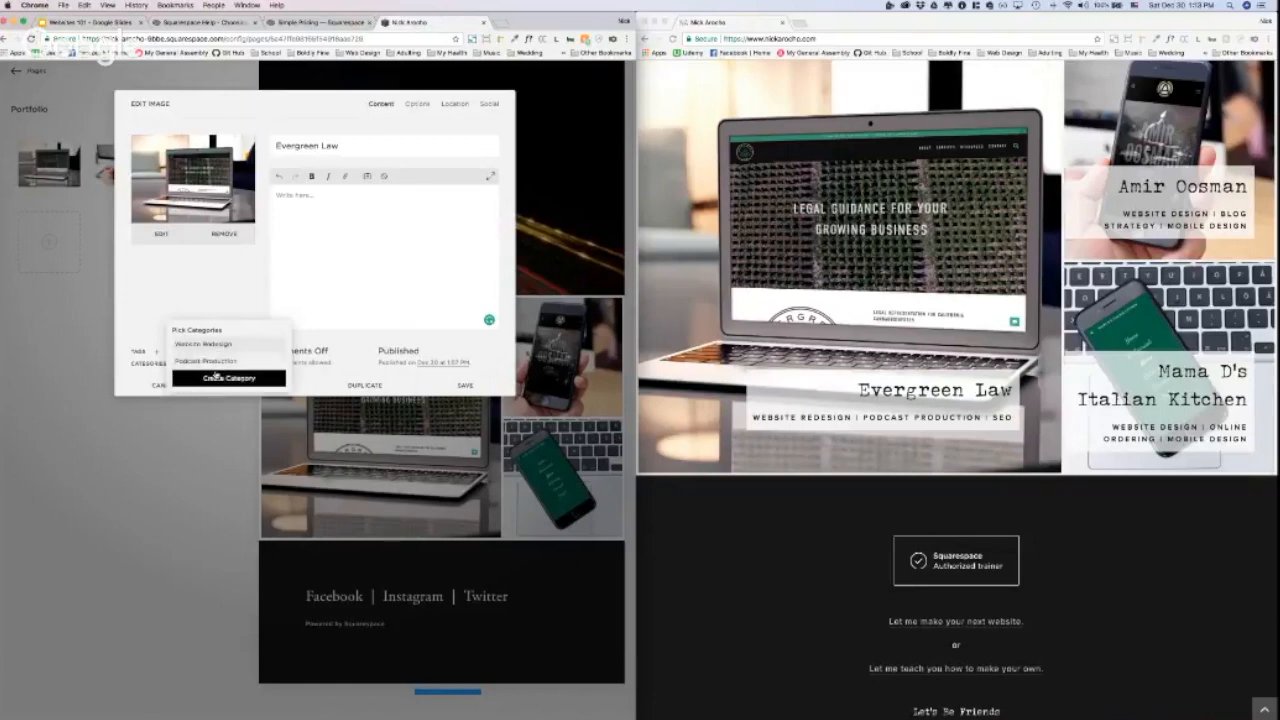
pyautogui.click(227, 378)
pyautogui.write('SEO')
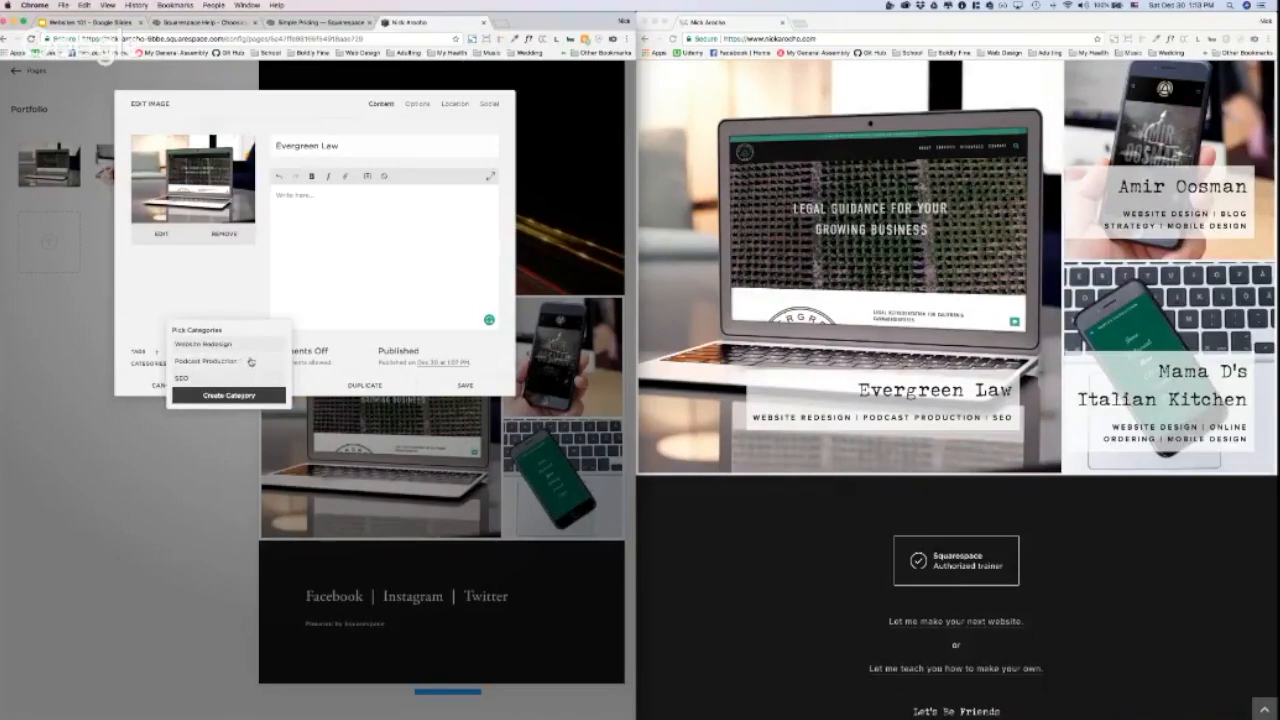
pyautogui.moveTo(227, 275)
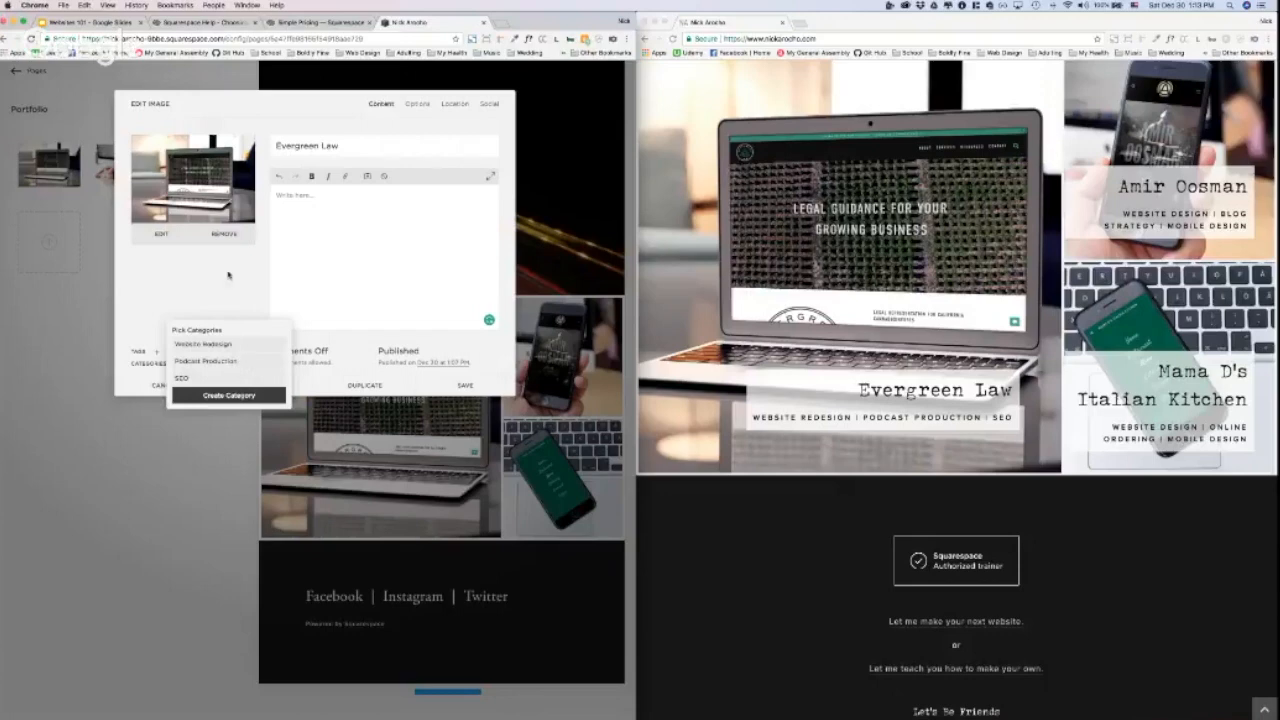
pyautogui.click(464, 385)
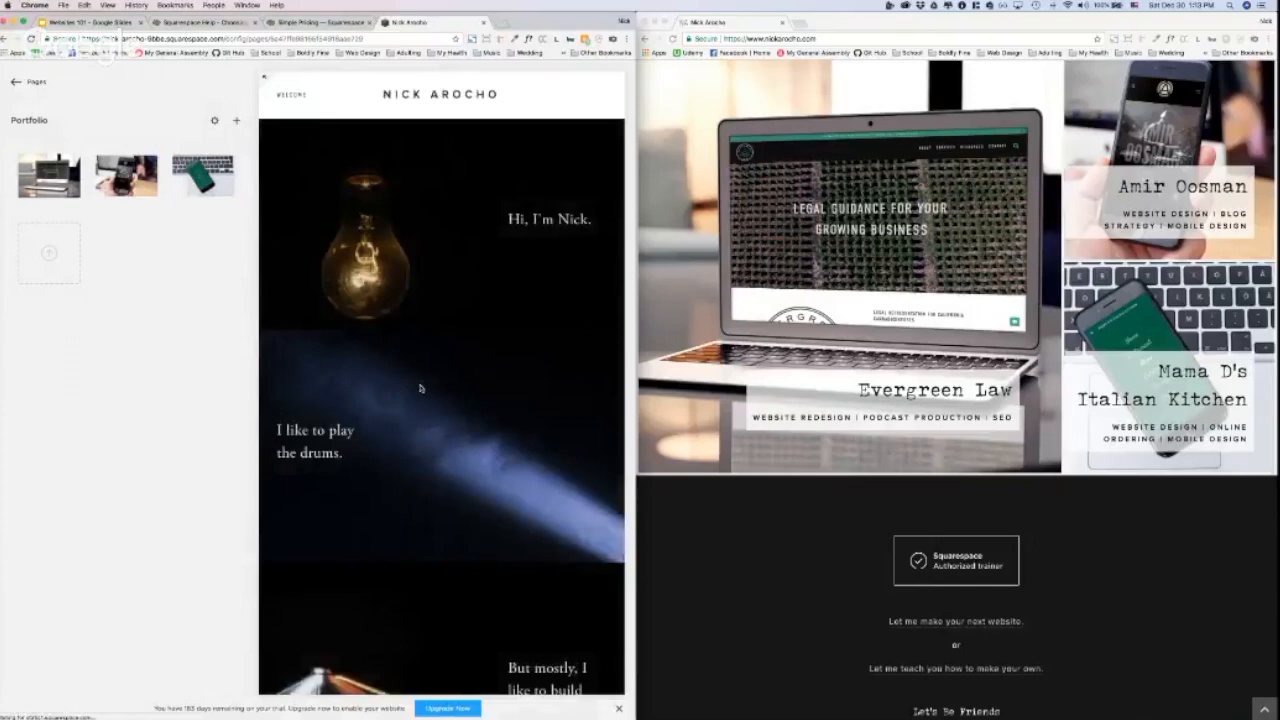
pyautogui.scroll(-3)
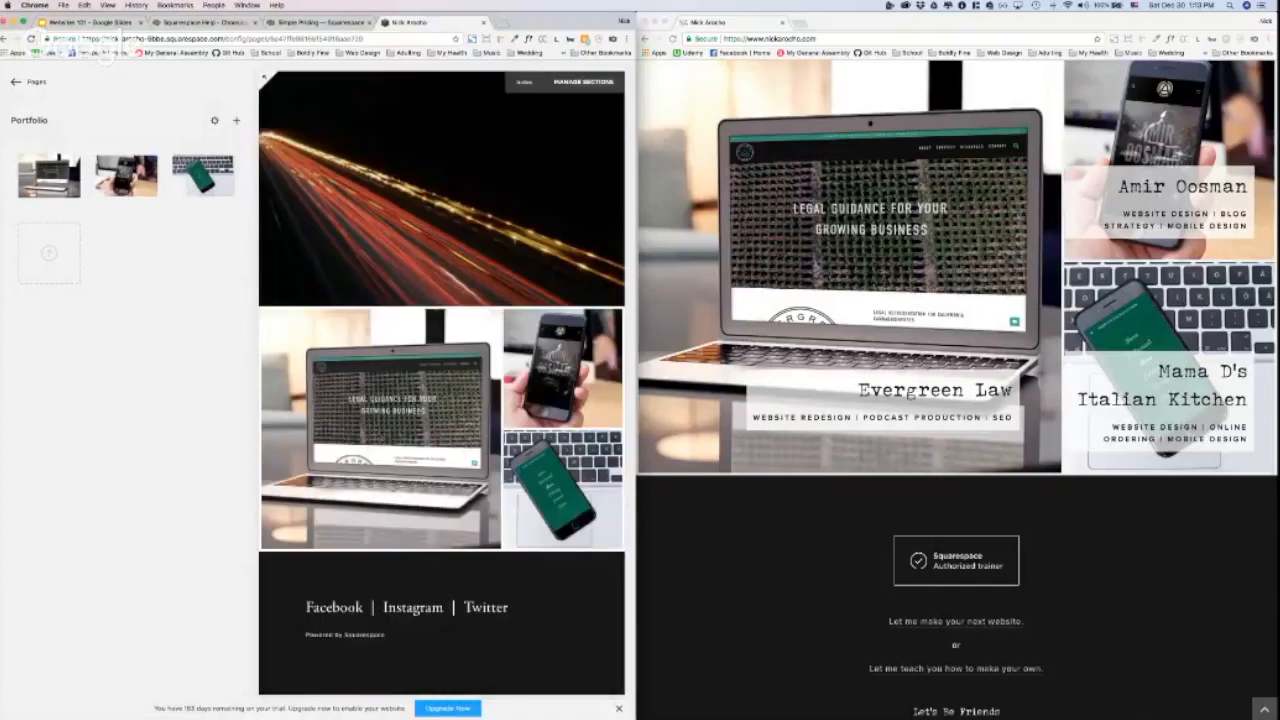